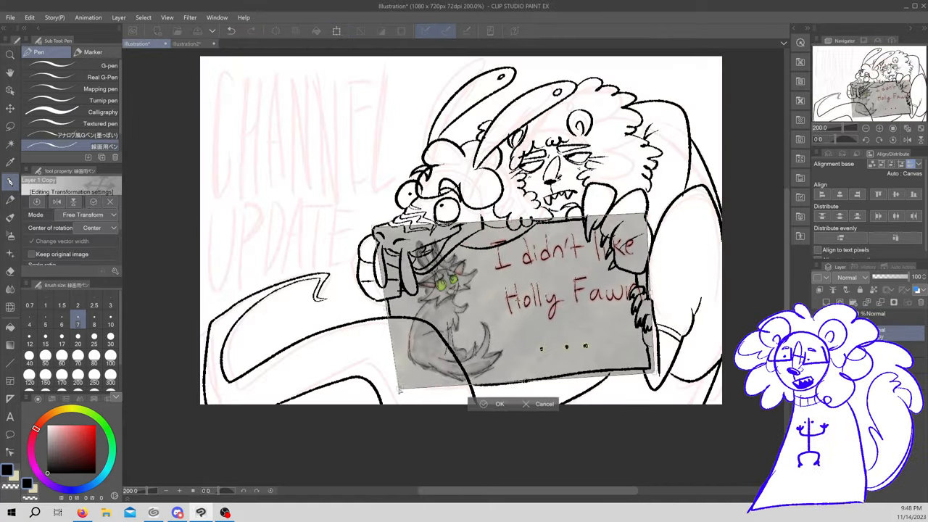
Commit the transform, hide sign and sketch layers, and fill the horns tan
left_click(499, 404)
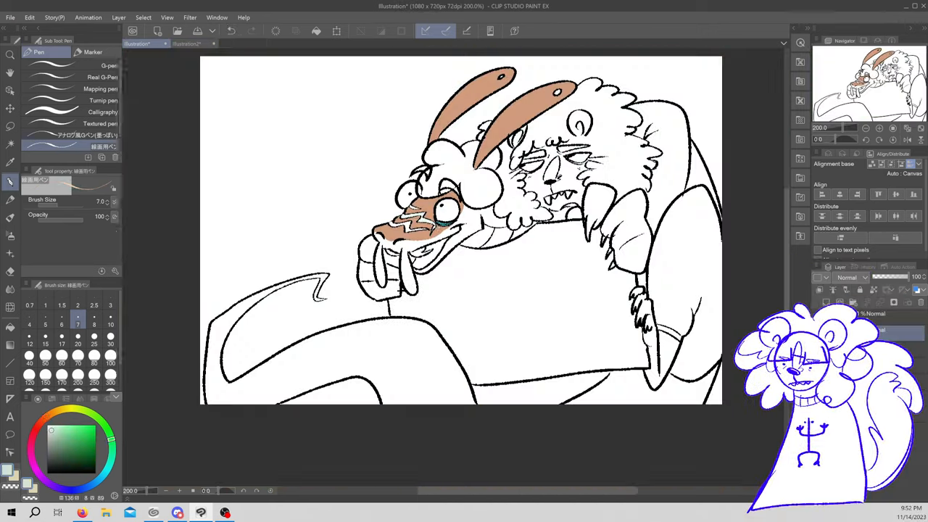
Fill the dragon's snout and tongue with lighter tan using the layer visibility toggles
left_click(11, 328)
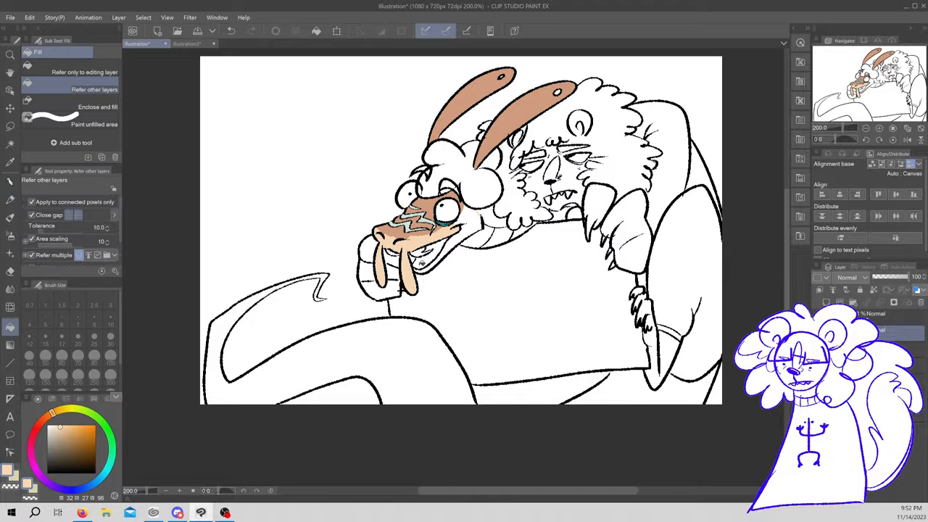
left_click(10, 181)
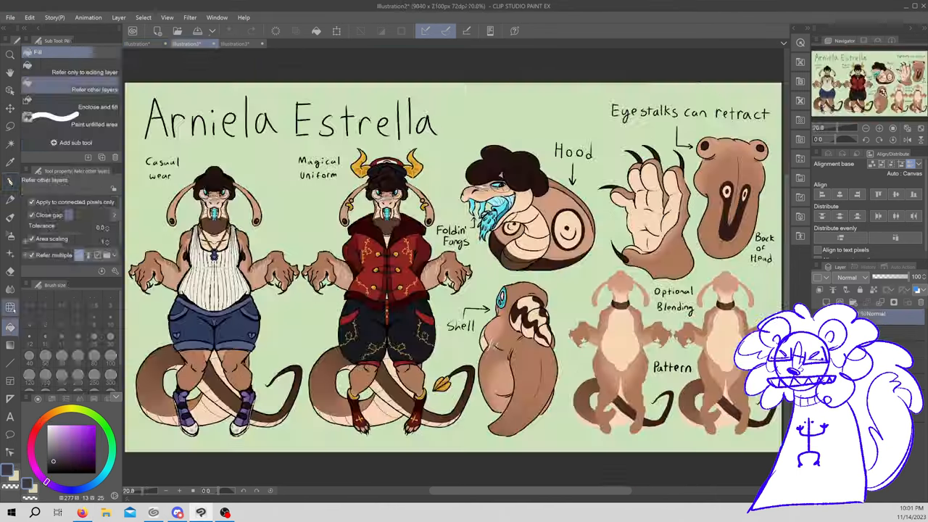
Return to the Illustration tab and flat-colour both characters' hair, eyes, tail and shirt
left_click(137, 43)
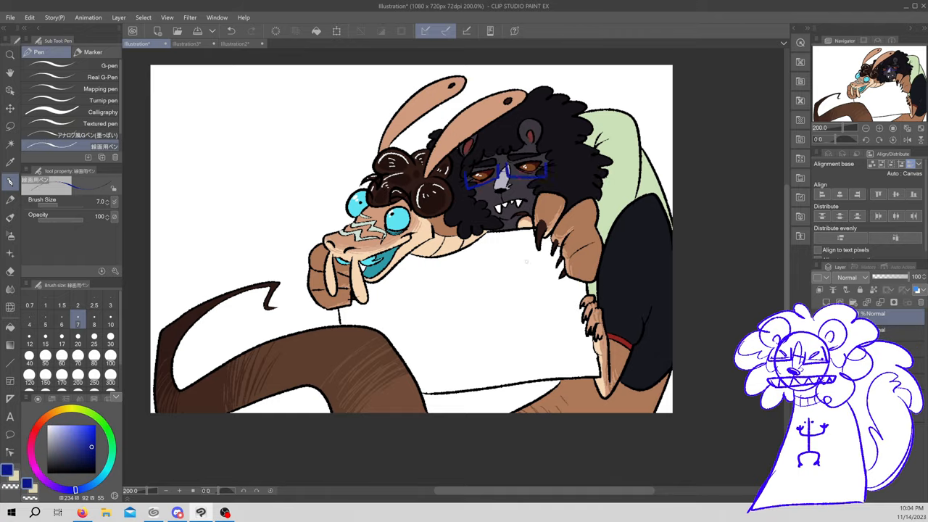
Fill the background orange and show the sign photo layer again
left_click(10, 272)
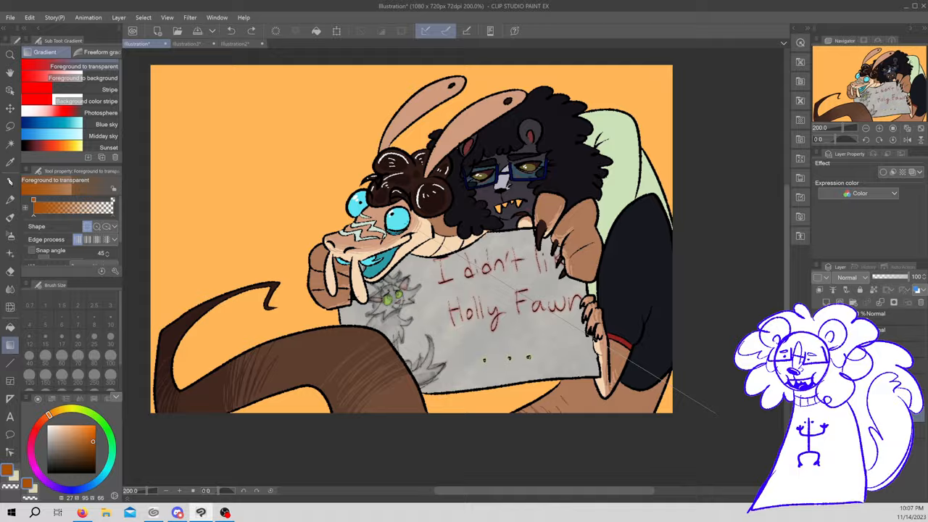
left_click(11, 182)
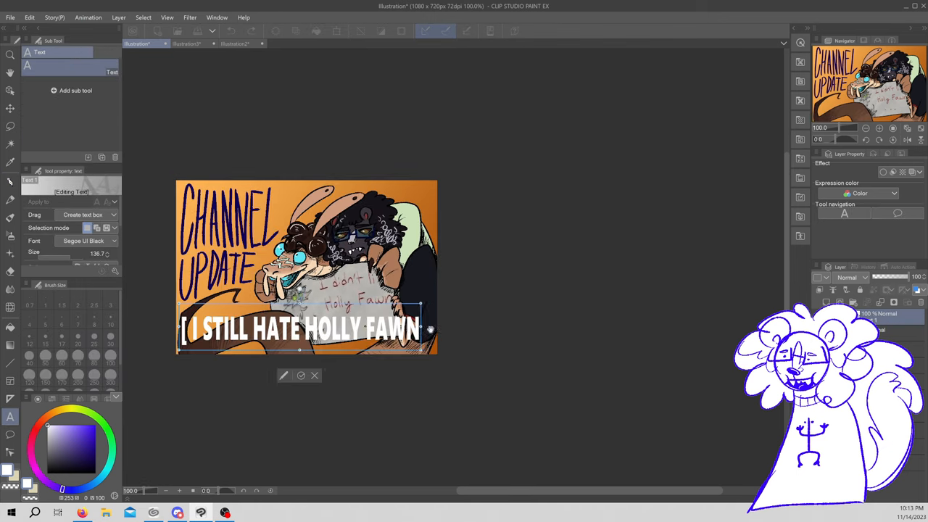
left_click(300, 375)
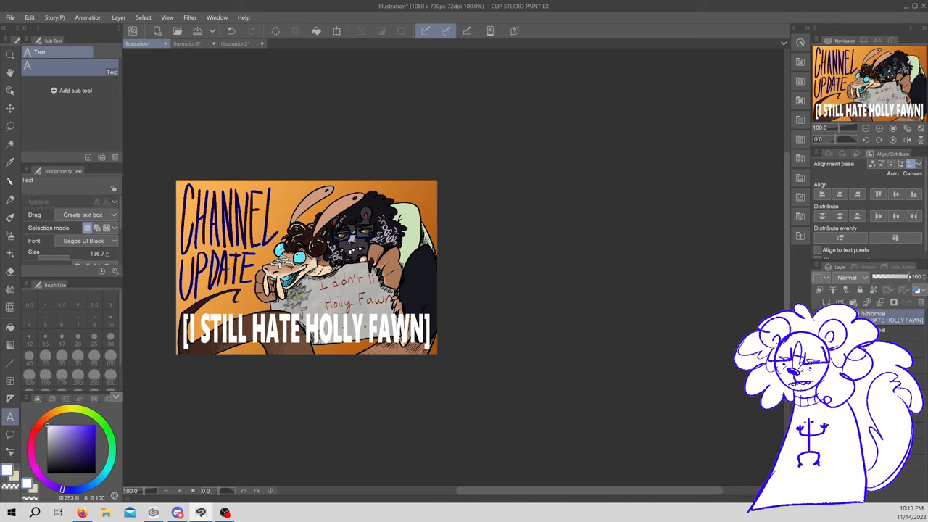